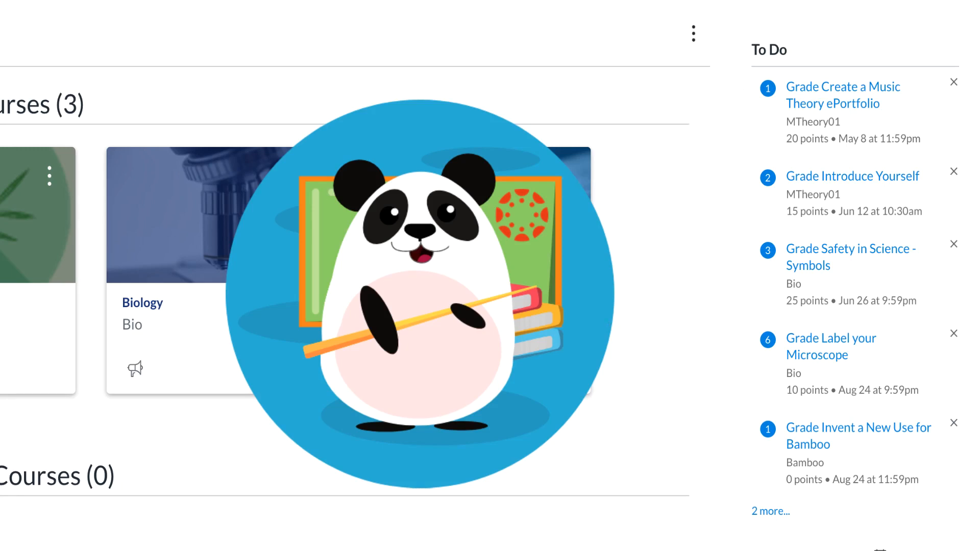
pyautogui.moveTo(487, 278)
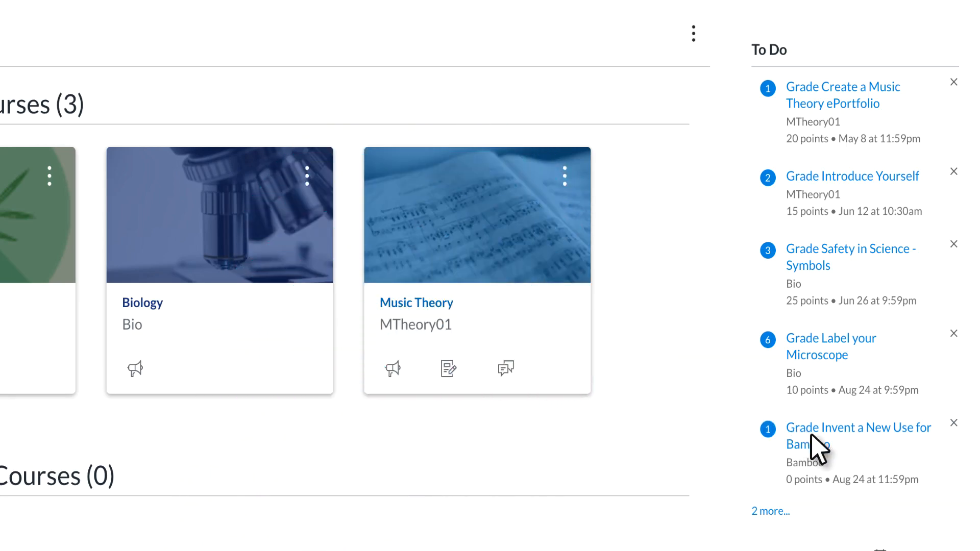
# View the account menu from the global navigation and close it again
pyautogui.click(858, 436)
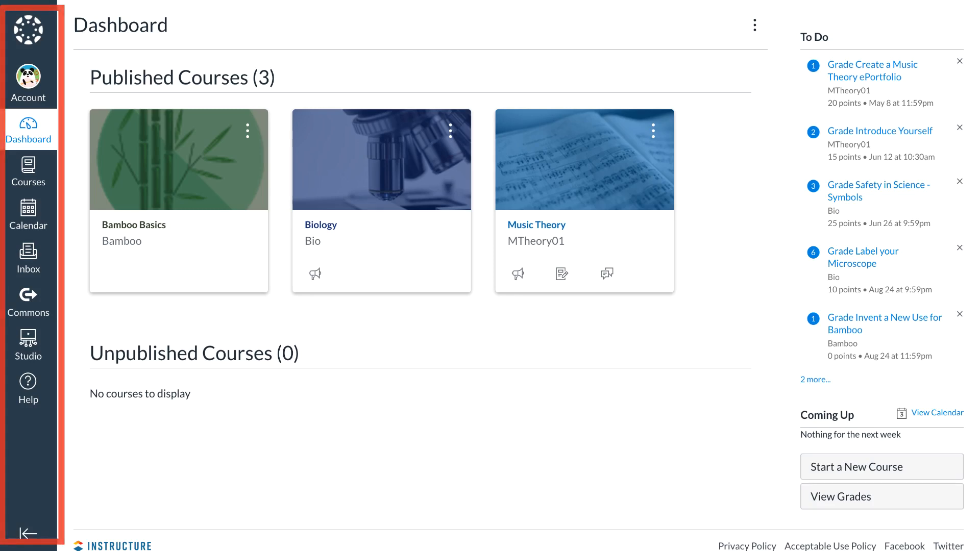
pyautogui.moveTo(491, 276)
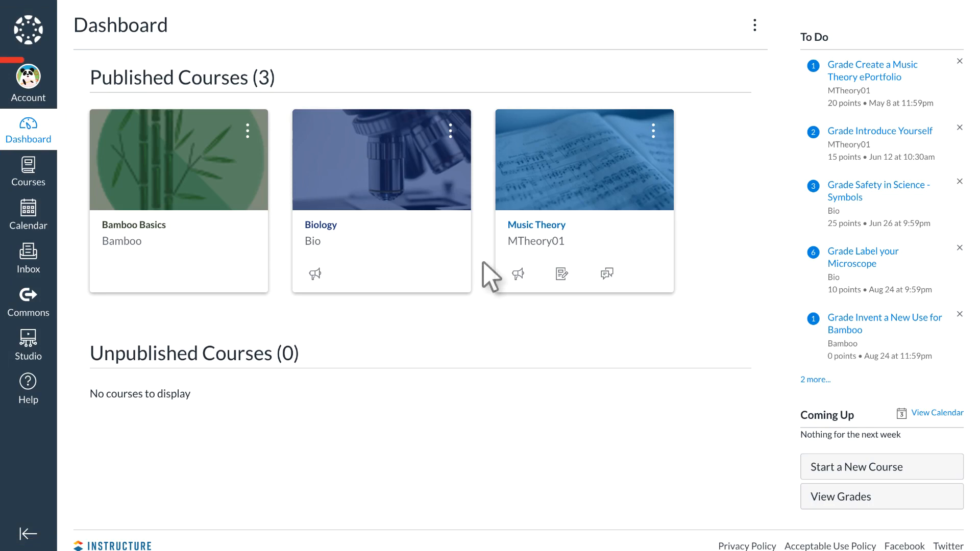
pyautogui.click(28, 76)
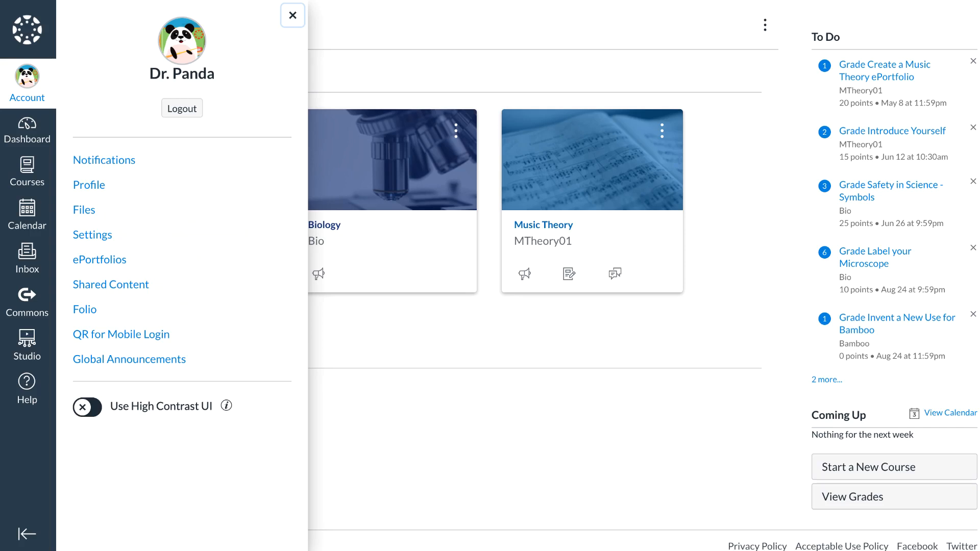
pyautogui.click(292, 15)
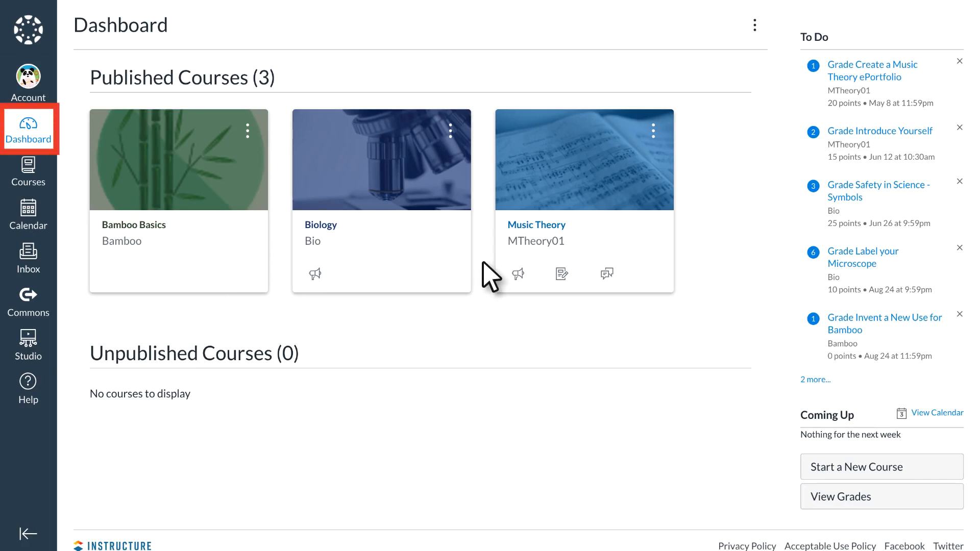
pyautogui.moveTo(54, 147)
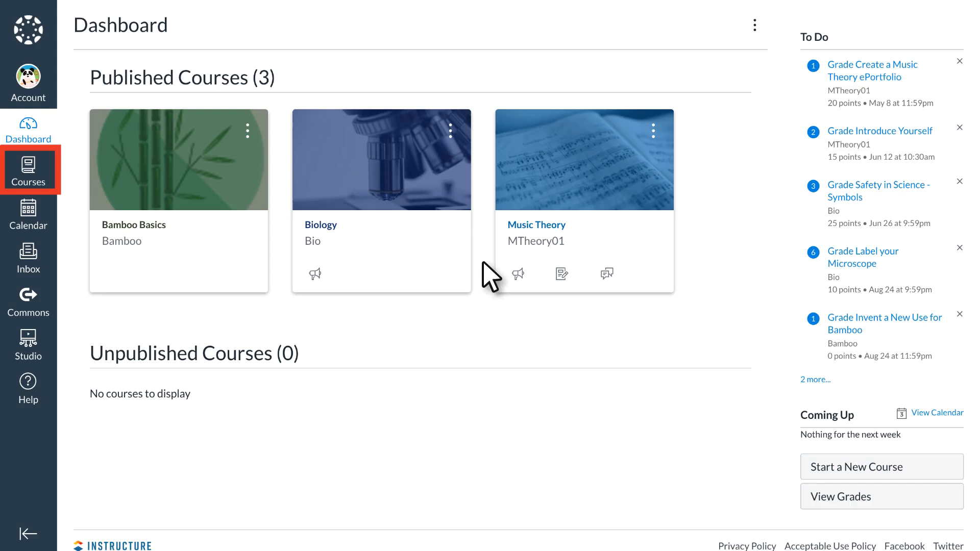
# View the Courses tray (Bamboo Basics, Biology, Music Theory), then show the September 2020 calendar
pyautogui.click(28, 169)
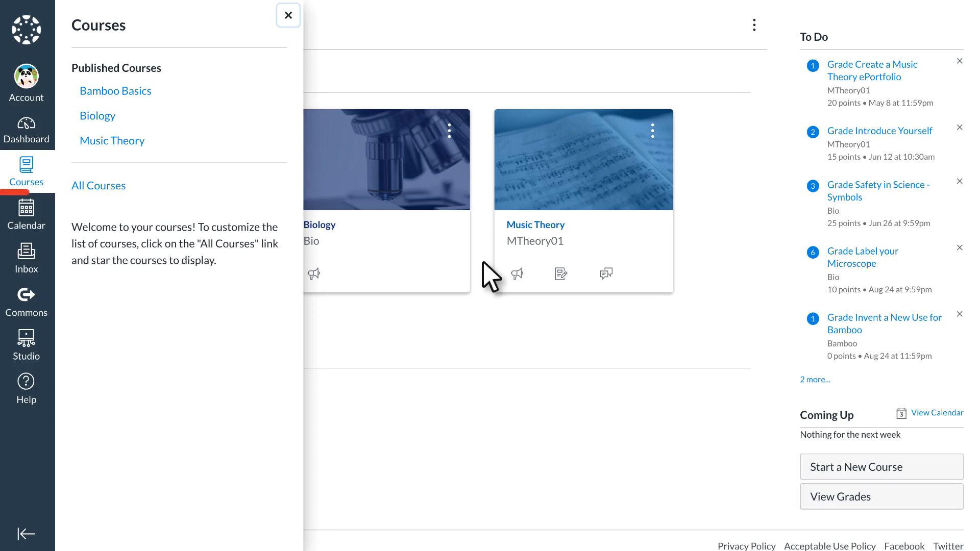
pyautogui.click(25, 212)
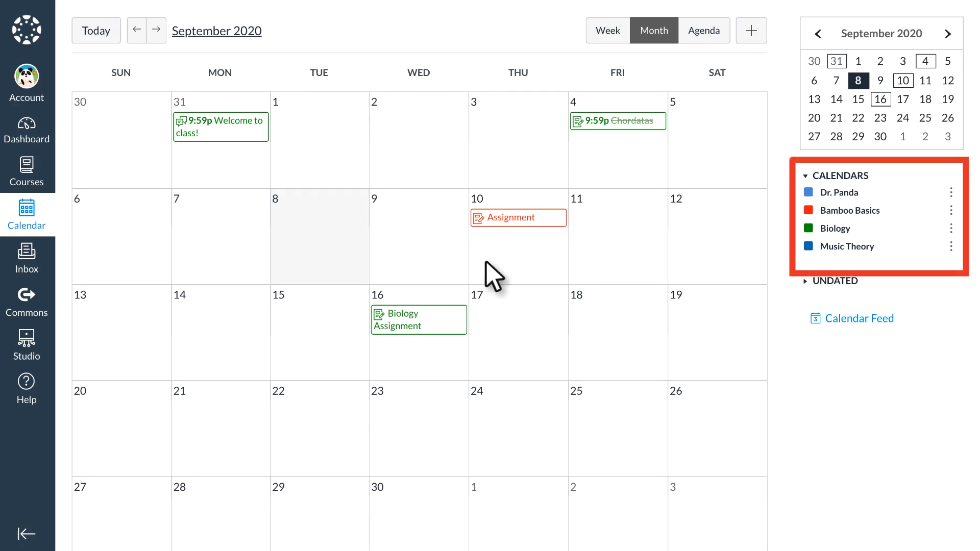
# Hide and re-show the Bamboo Basics calendar, then dismiss the event form without saving
pyautogui.click(806, 210)
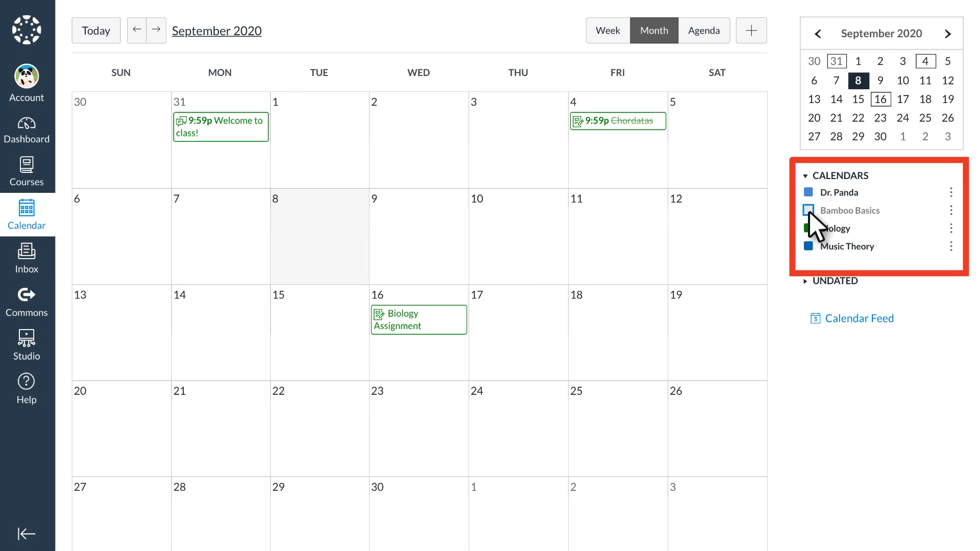
pyautogui.click(807, 210)
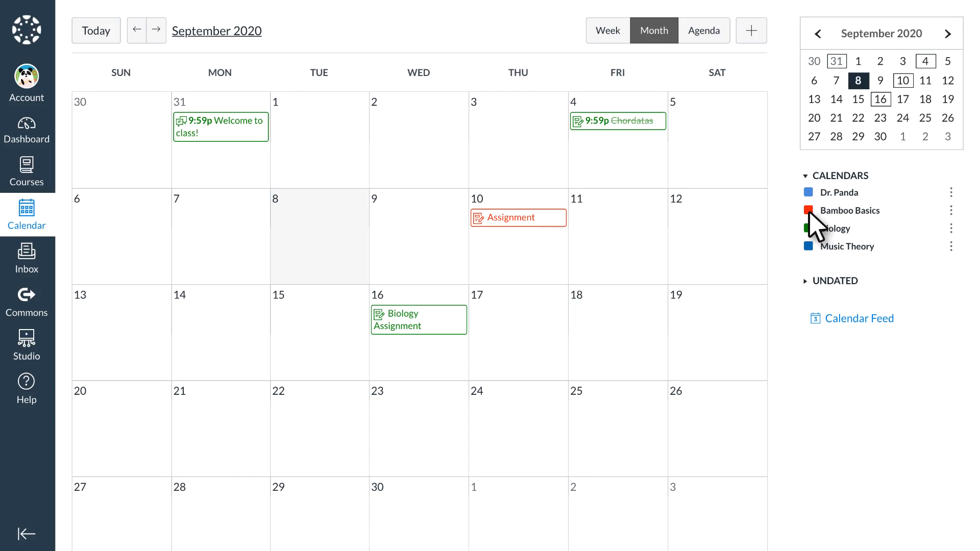
pyautogui.moveTo(687, 288)
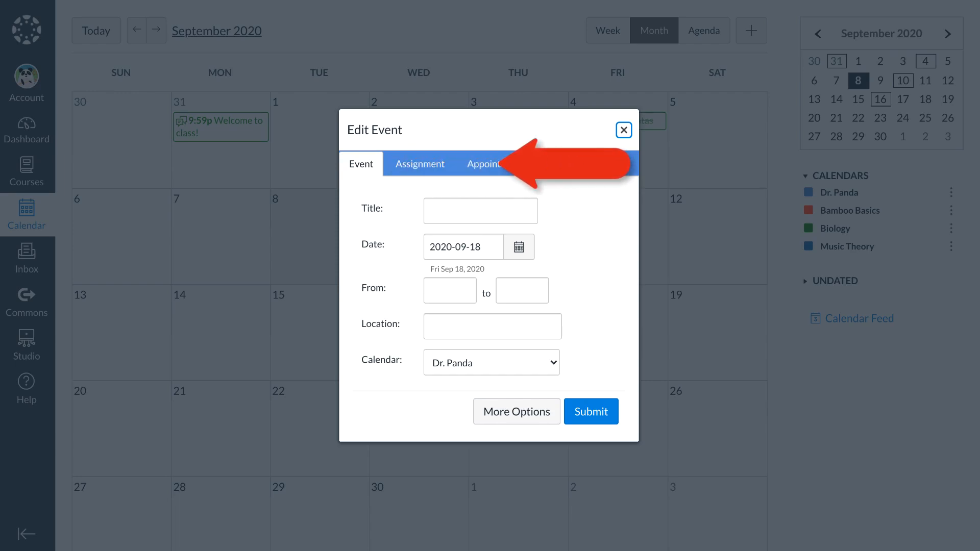
pyautogui.click(623, 129)
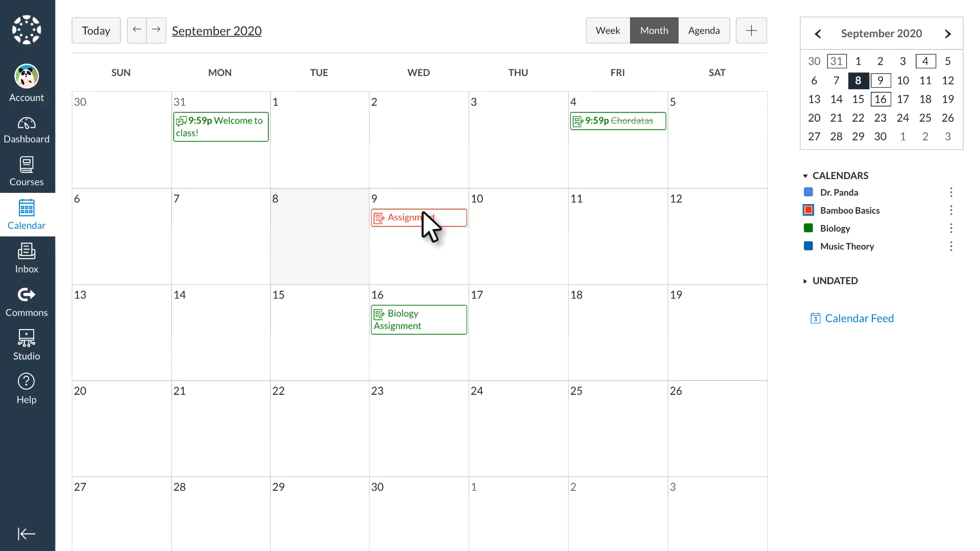
pyautogui.moveTo(427, 231)
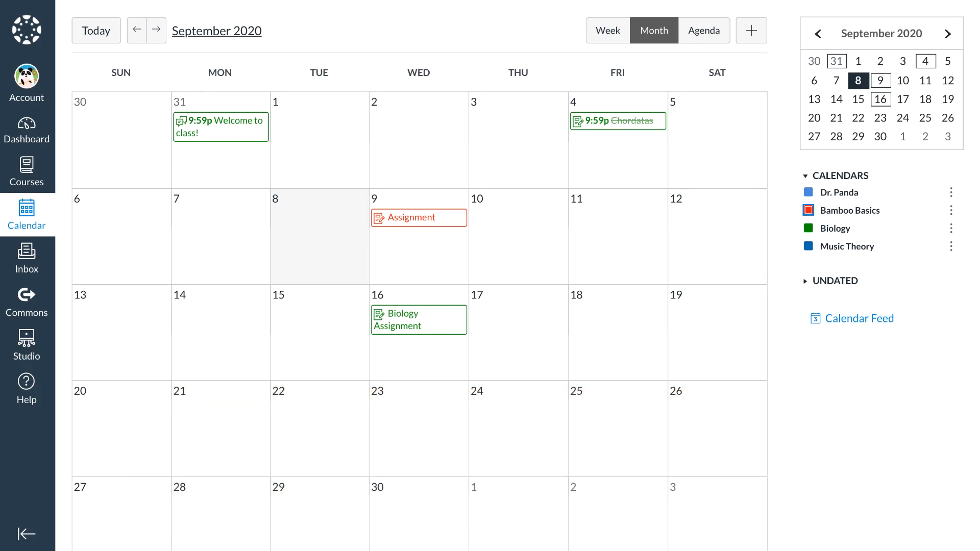
# Return to the dashboard, then view the Inbox with the Biology 'Quiz Review' conversation
pyautogui.click(26, 132)
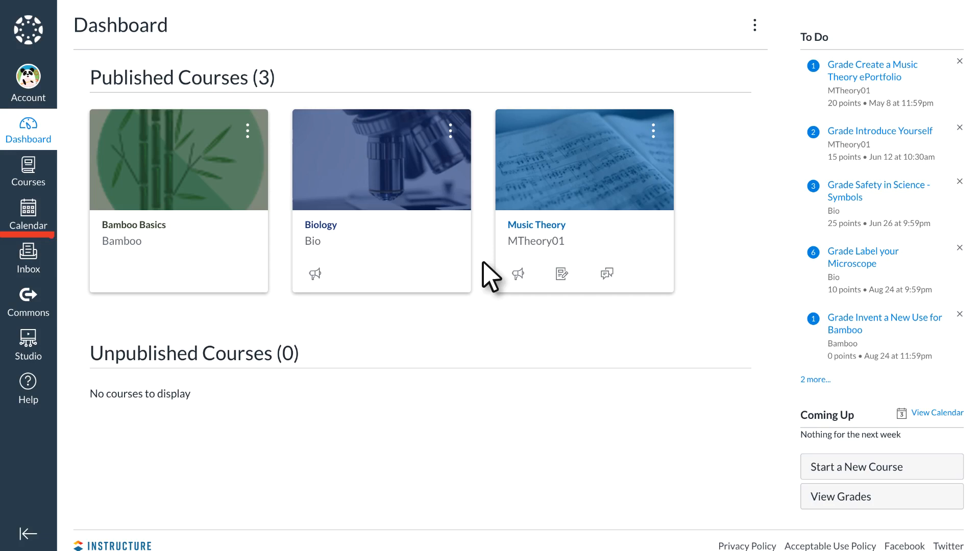
pyautogui.click(28, 254)
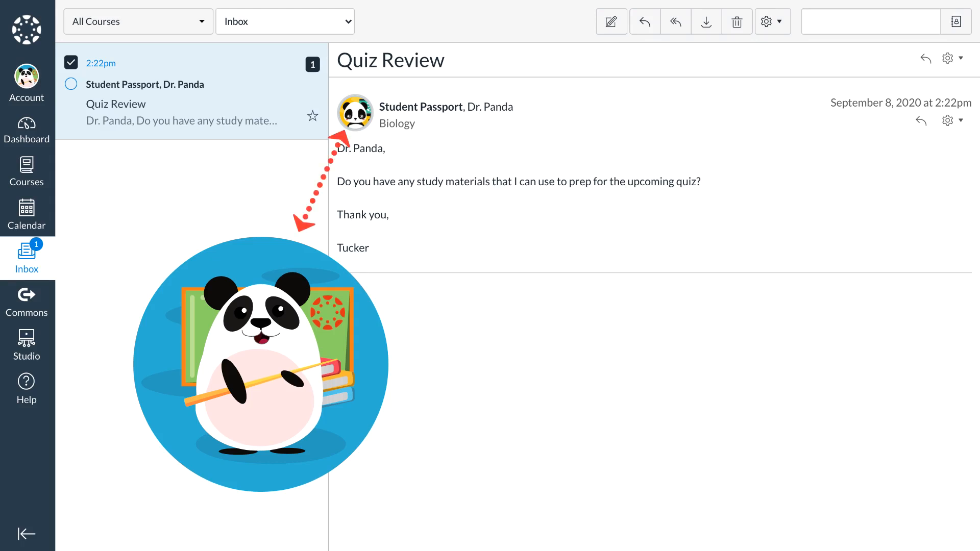
# Go to Dr. Panda's Notification Preferences page from the account menu
pyautogui.click(26, 78)
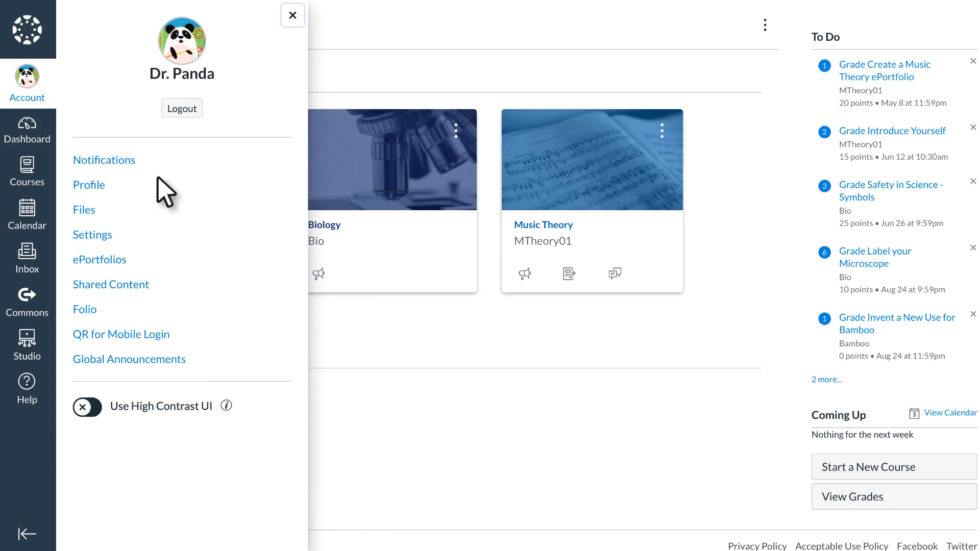
pyautogui.click(105, 159)
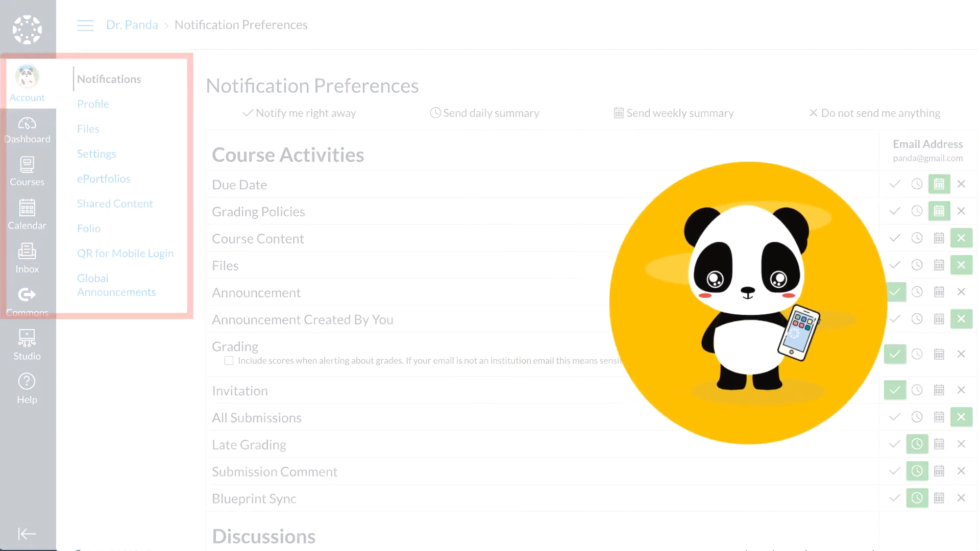
# Return to the dashboard showing the three published courses and To Do list
pyautogui.click(27, 130)
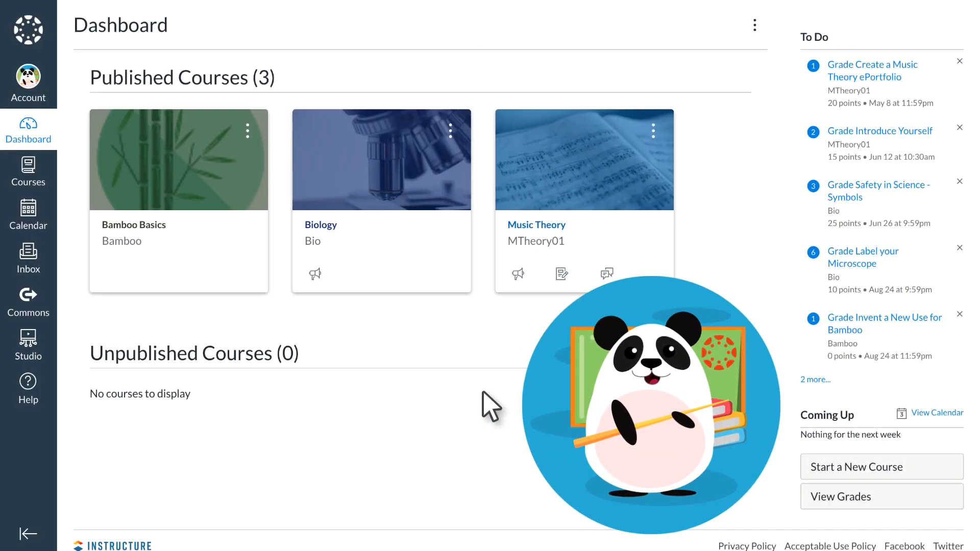
# Show the Help tray with Canvas Guides search over the dashboard
pyautogui.click(27, 387)
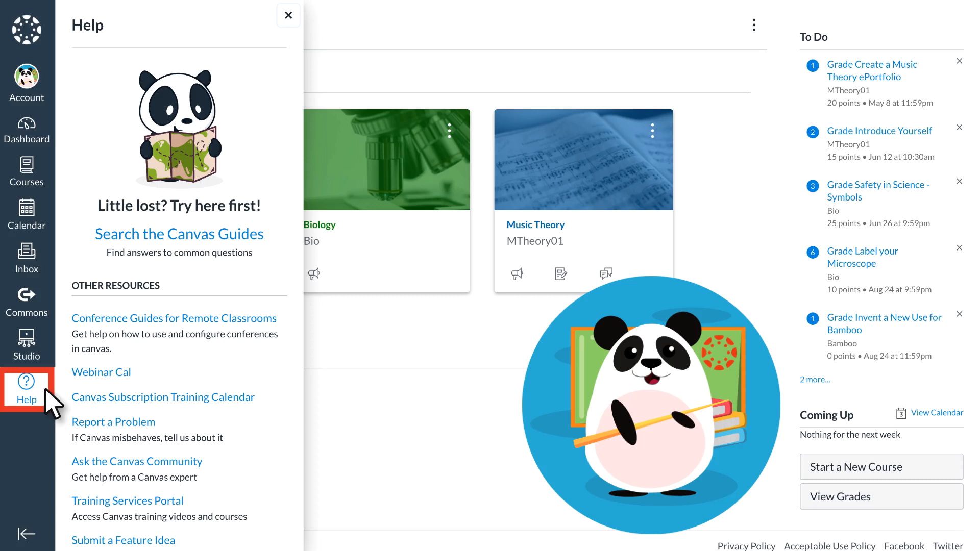
pyautogui.moveTo(56, 400)
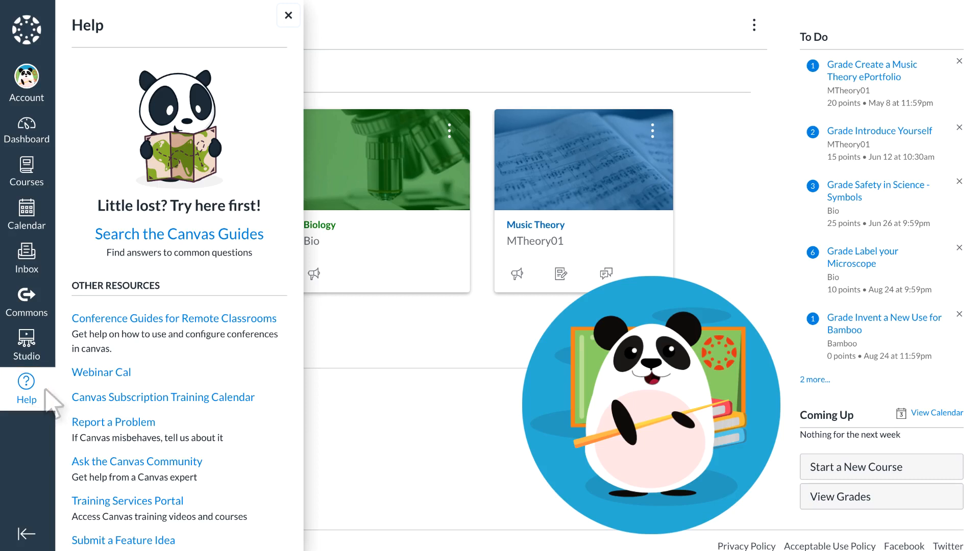